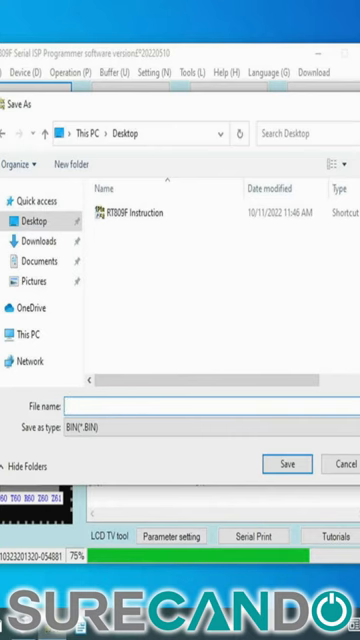
Save the chip dump to the desktop as SECRET.BIN.
text(SECRET)
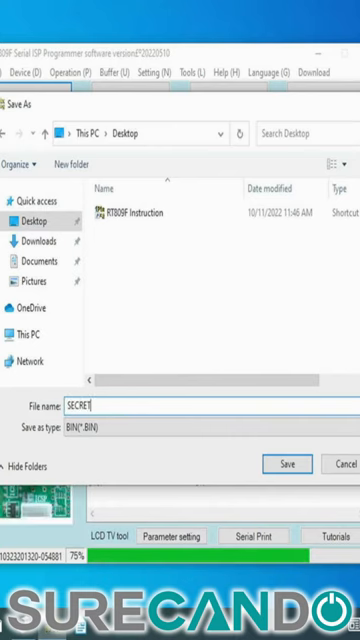
click(288, 464)
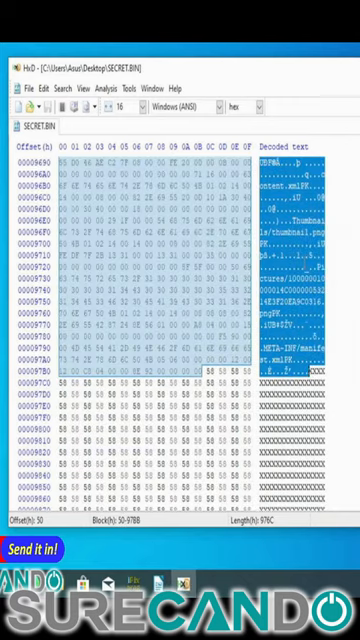
Mark the document data block at the start of SECRET.BIN.
click(22, 76)
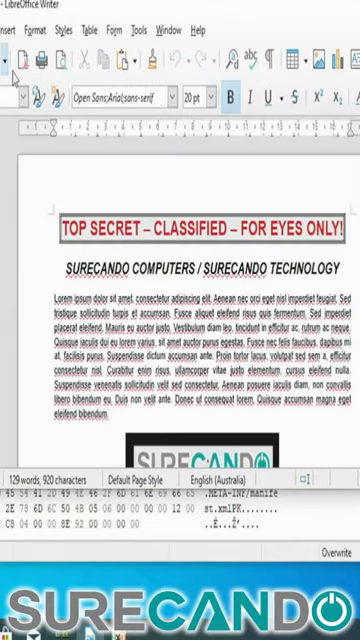
Scroll through the carved TOP SECRET document text.
scroll(down, 3)
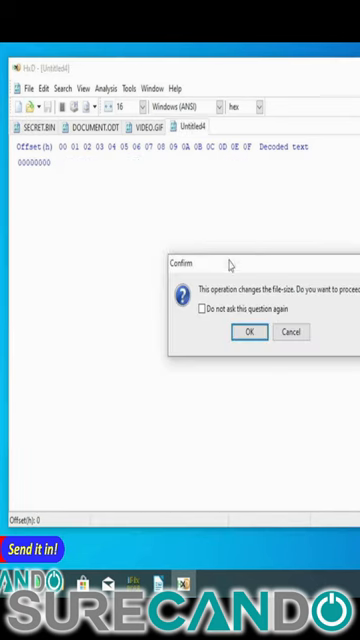
Accept the file-size change and save the JPEG data as IMAGE.JPG on the desktop.
click(248, 304)
text(IMAGE.JP)
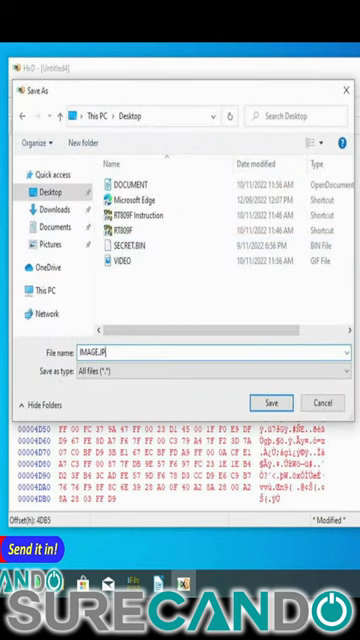
click(270, 404)
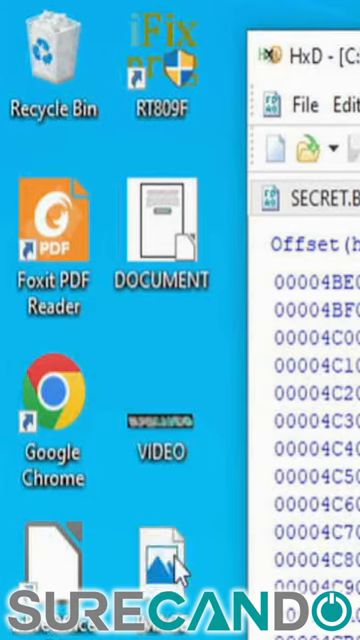